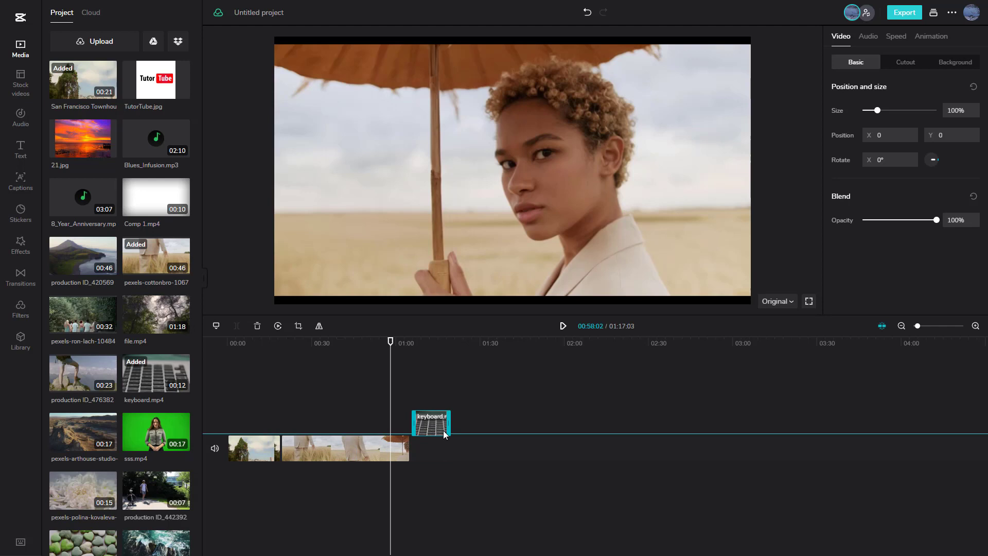
# - Insert keyboard.mp4 after the first main-track clip and snap the wheat-field clip against it
pyautogui.moveTo(431, 421); pyautogui.dragTo(427, 447)
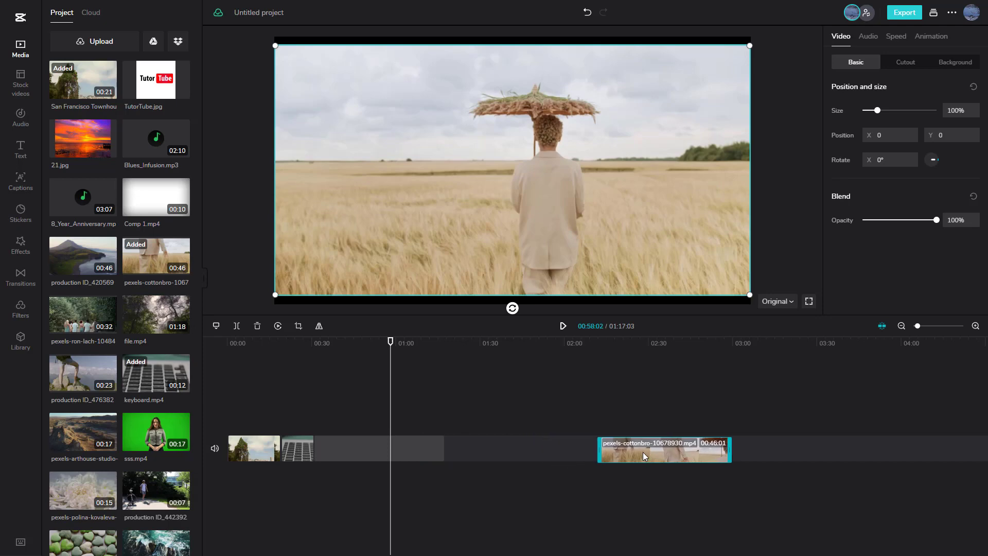
pyautogui.moveTo(664, 449); pyautogui.dragTo(378, 448)
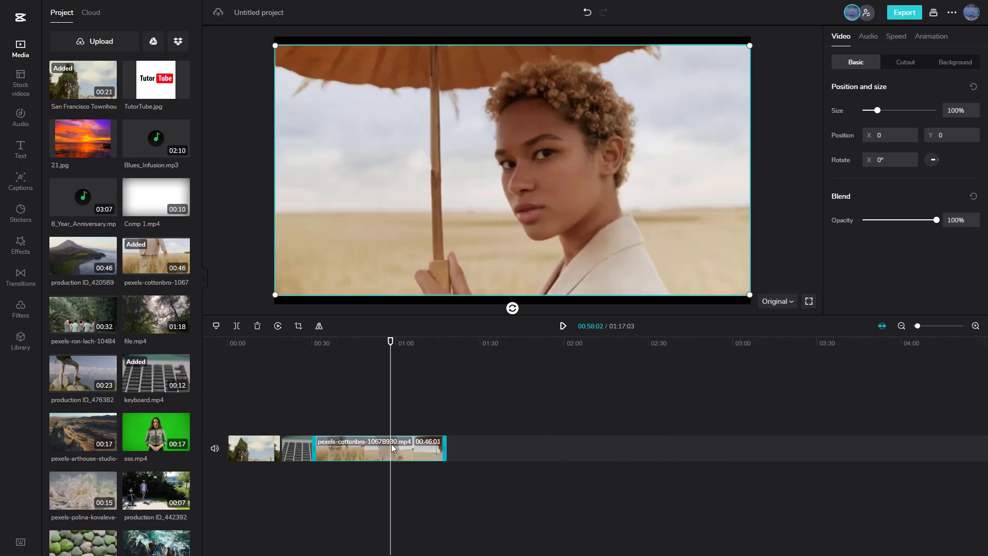
pyautogui.moveTo(329, 429)
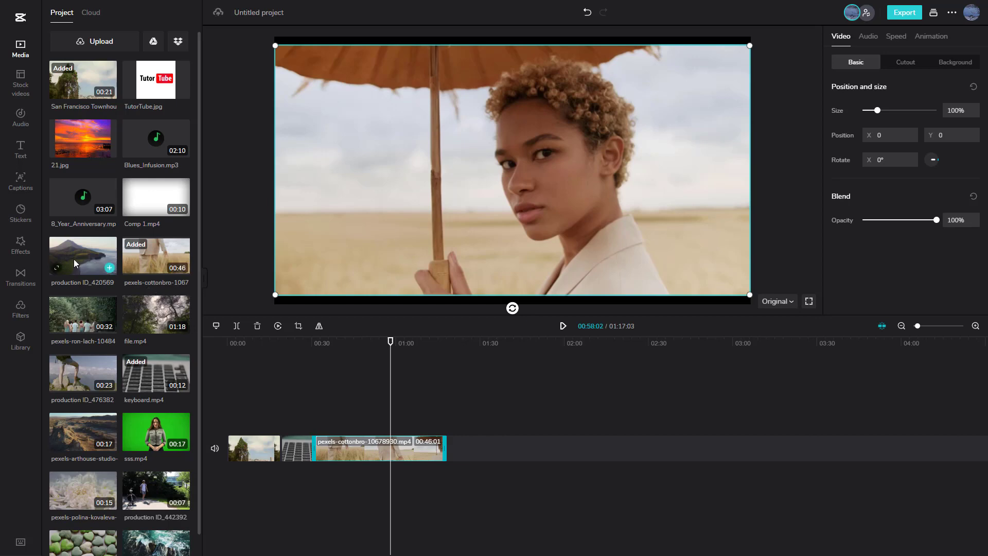
pyautogui.moveTo(82, 254)
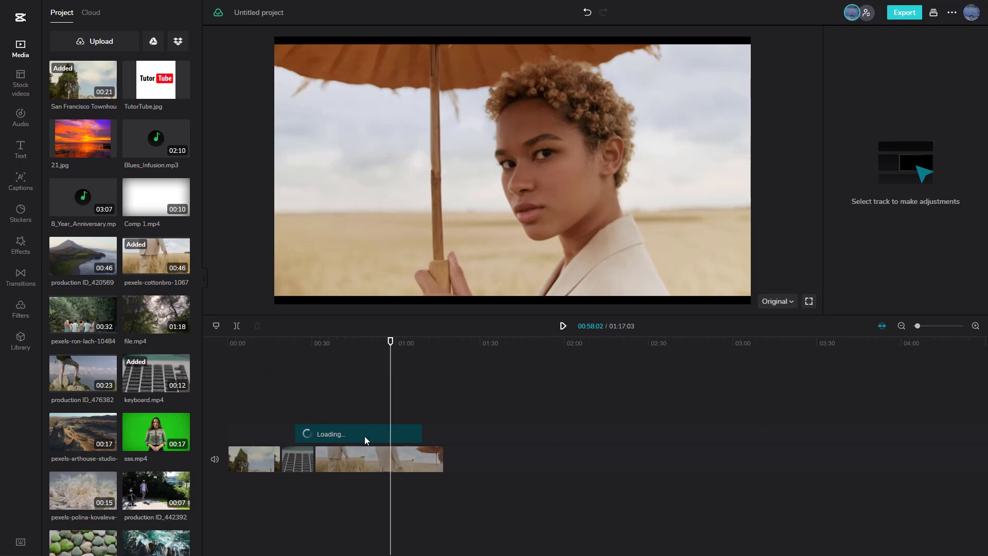
# - Put the production ID_420569 coastline clip above the main track near the start, playhead at 00:24
pyautogui.click(358, 433)
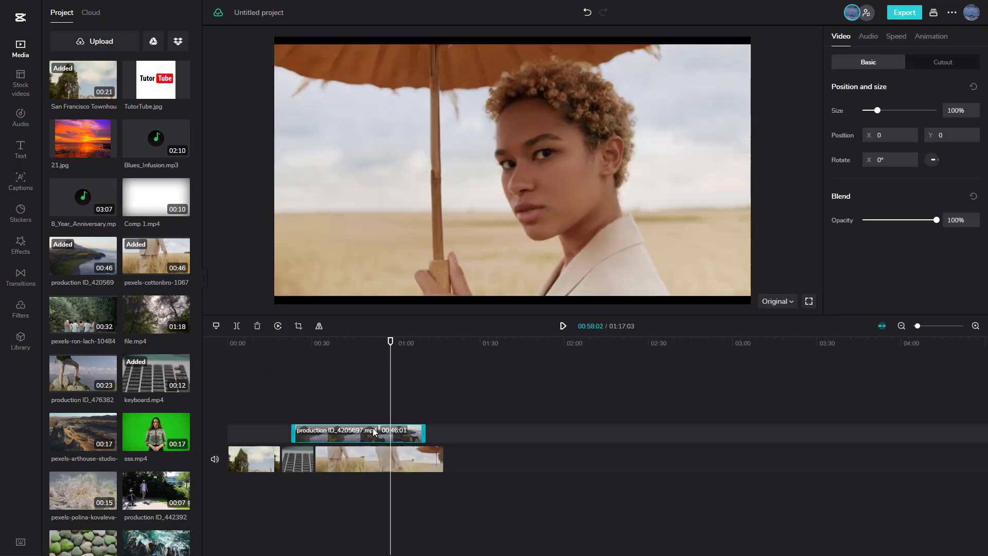
pyautogui.moveTo(374, 433); pyautogui.dragTo(309, 439)
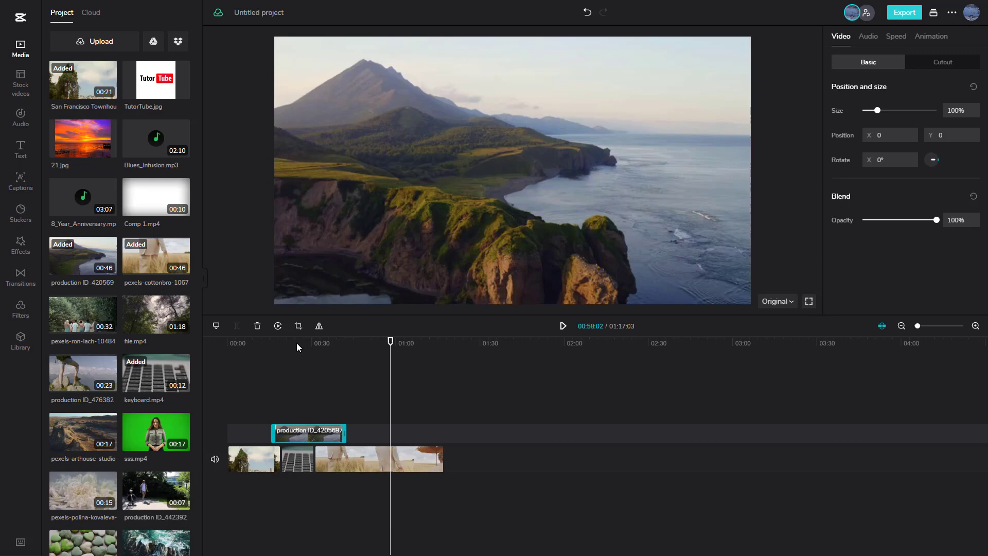
pyautogui.click(297, 343)
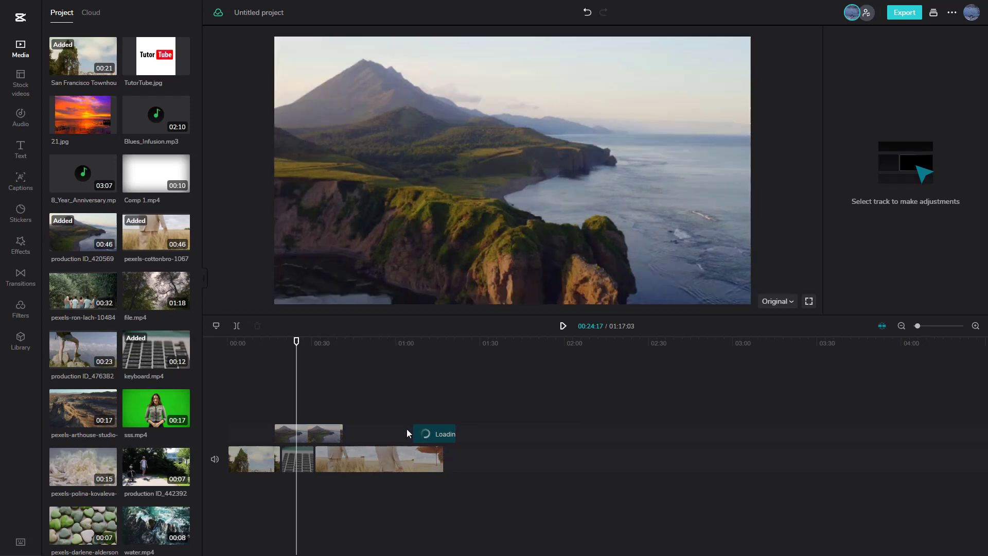
# - Add the pexels-polina-kovaleva clip to the overlay track, its end snapped to the main track's end
pyautogui.click(337, 459)
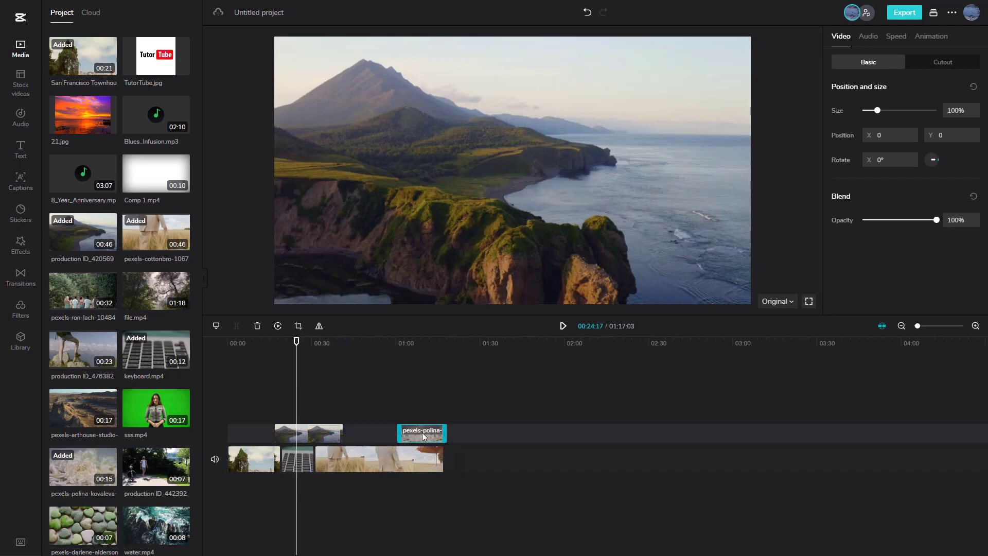
pyautogui.moveTo(421, 432); pyautogui.dragTo(405, 432)
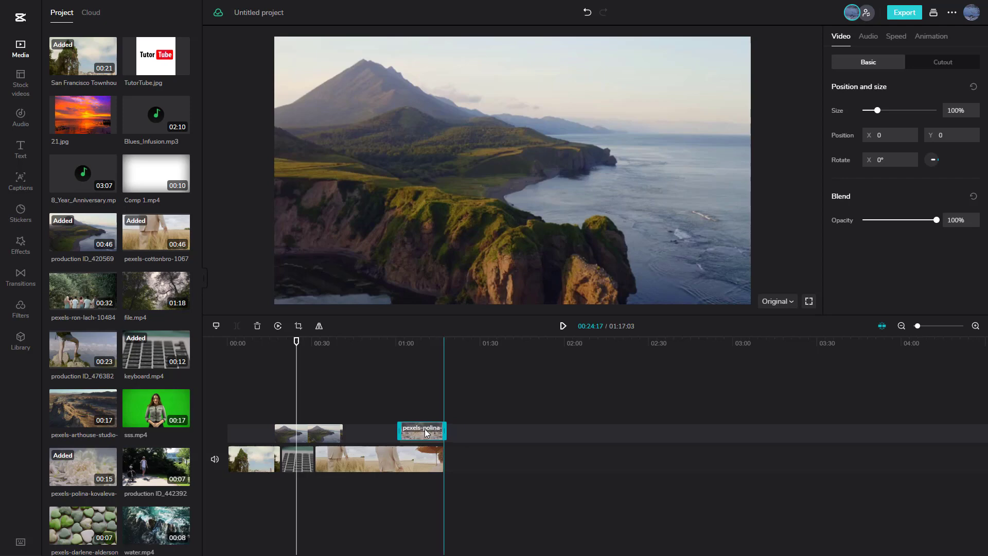
pyautogui.moveTo(421, 431); pyautogui.dragTo(411, 431)
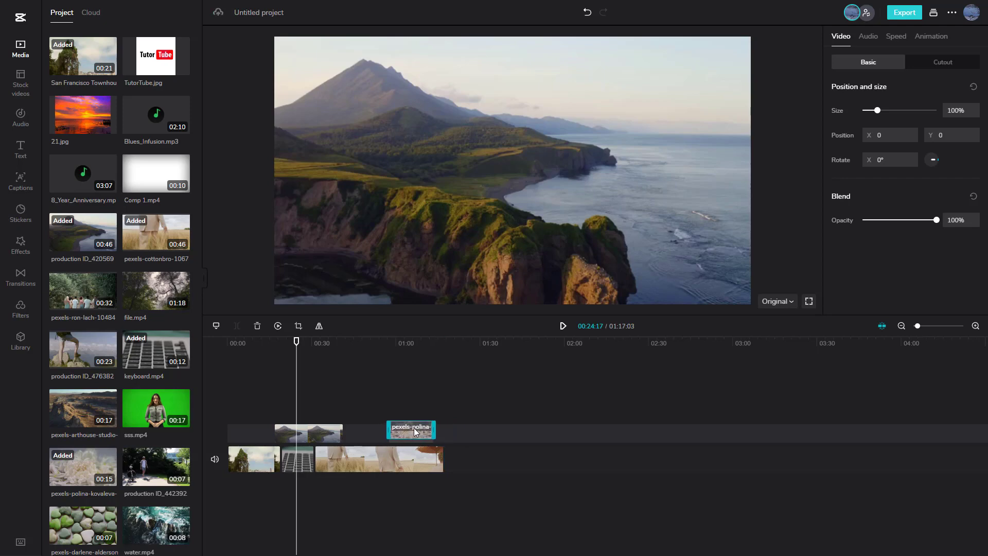
pyautogui.moveTo(412, 429); pyautogui.dragTo(421, 431)
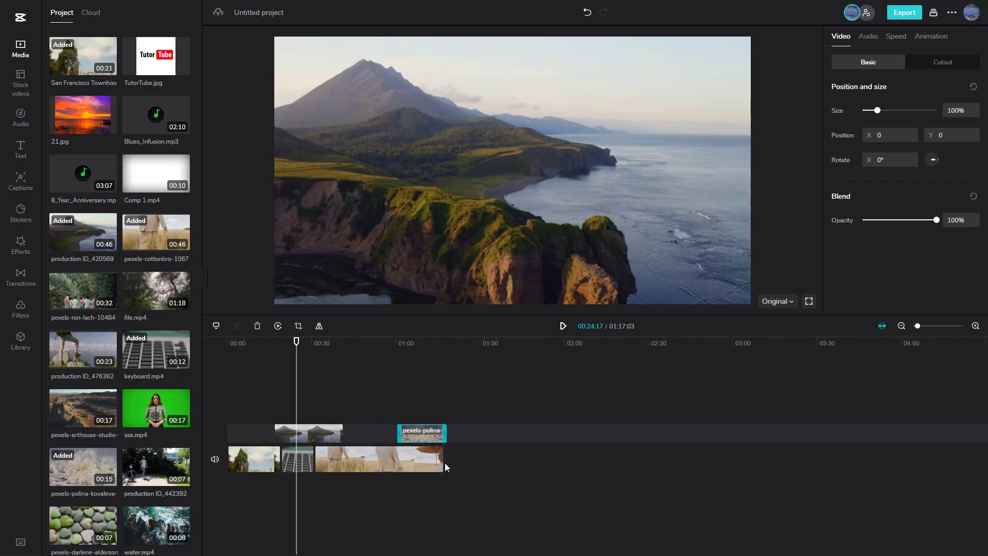
# - Align the coastline clip with the keyboard clip's start and move the pexels-polina clip earlier
pyautogui.click(262, 433)
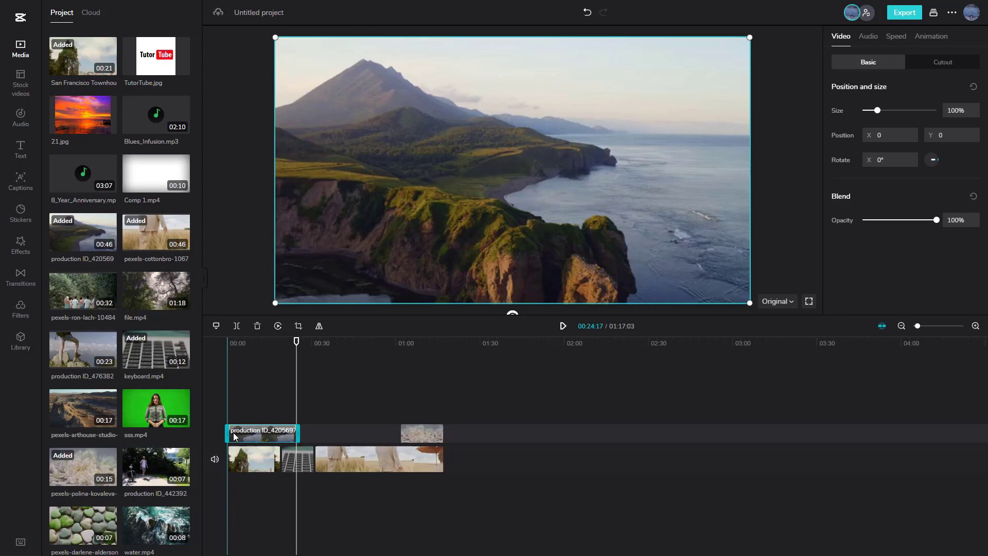
pyautogui.click(421, 433)
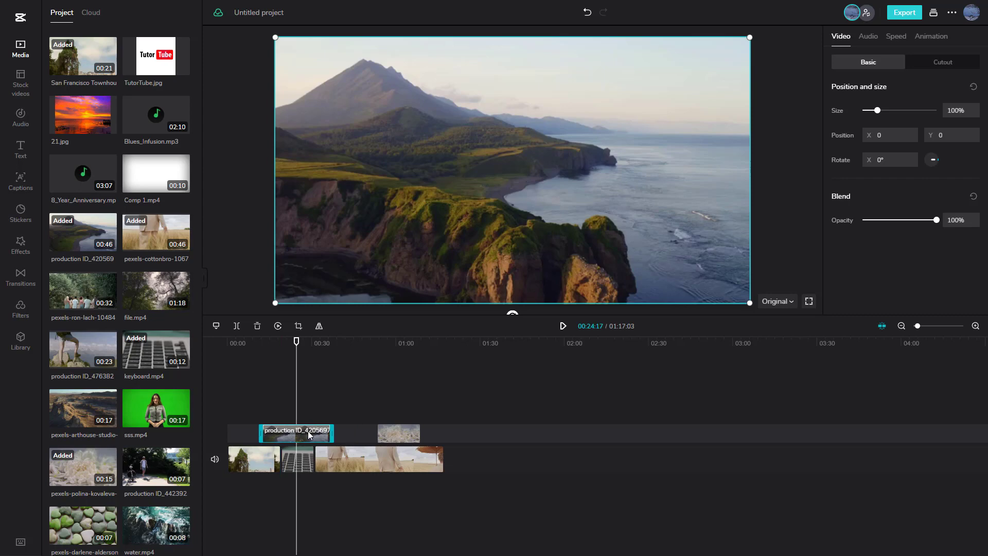
pyautogui.moveTo(308, 433); pyautogui.dragTo(326, 433)
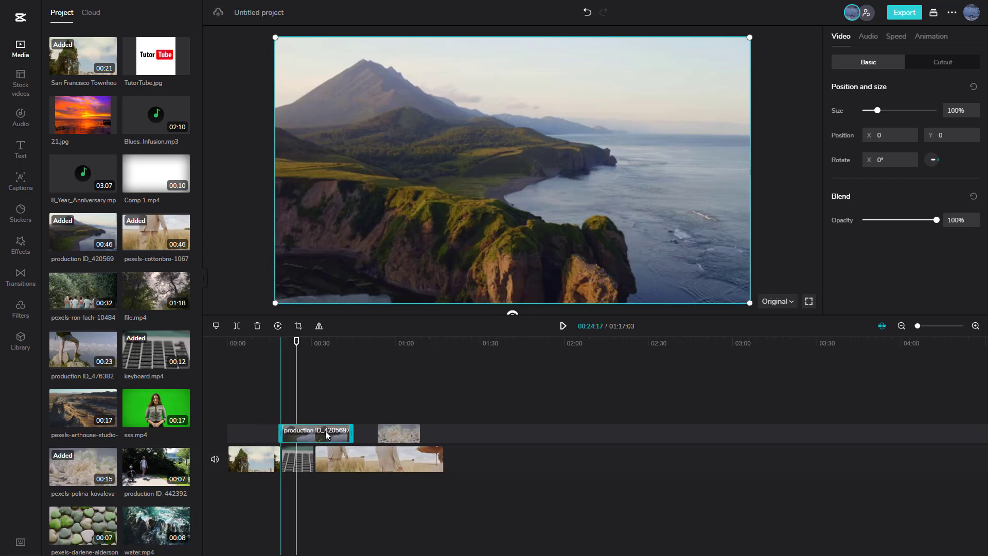
pyautogui.click(391, 433)
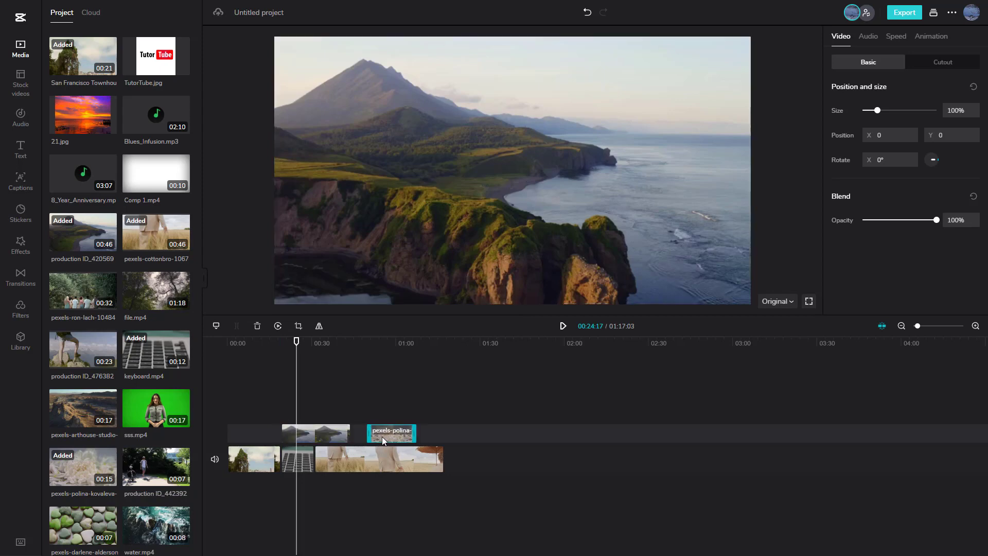
pyautogui.moveTo(391, 433); pyautogui.dragTo(365, 430)
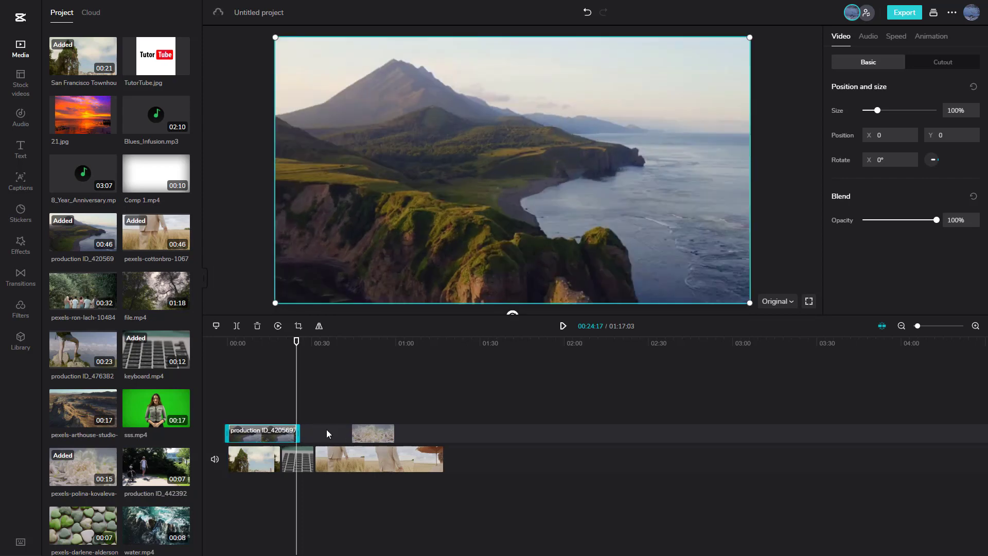
pyautogui.moveTo(882, 331)
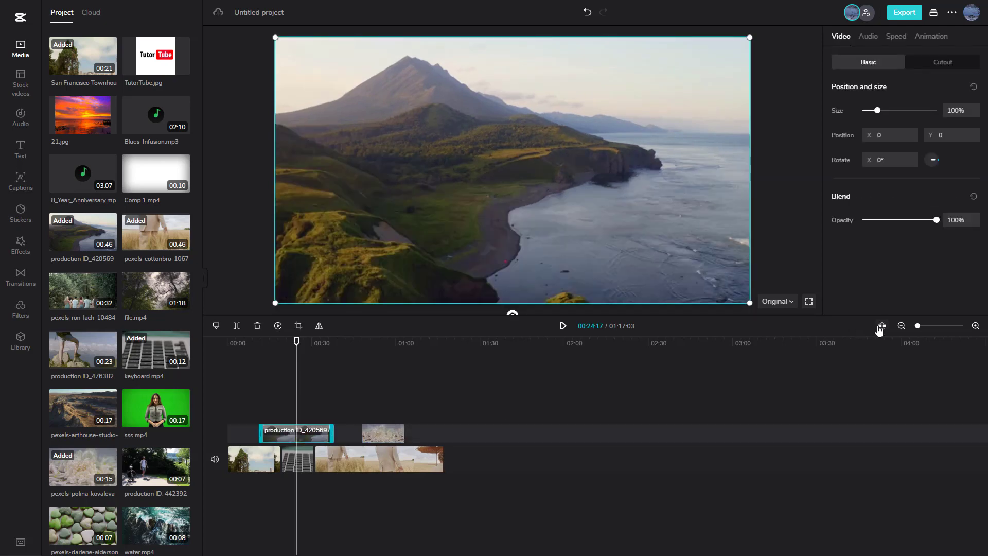
# - Re-enable clip snapping using the toggle at the timeline's top right
pyautogui.click(353, 433)
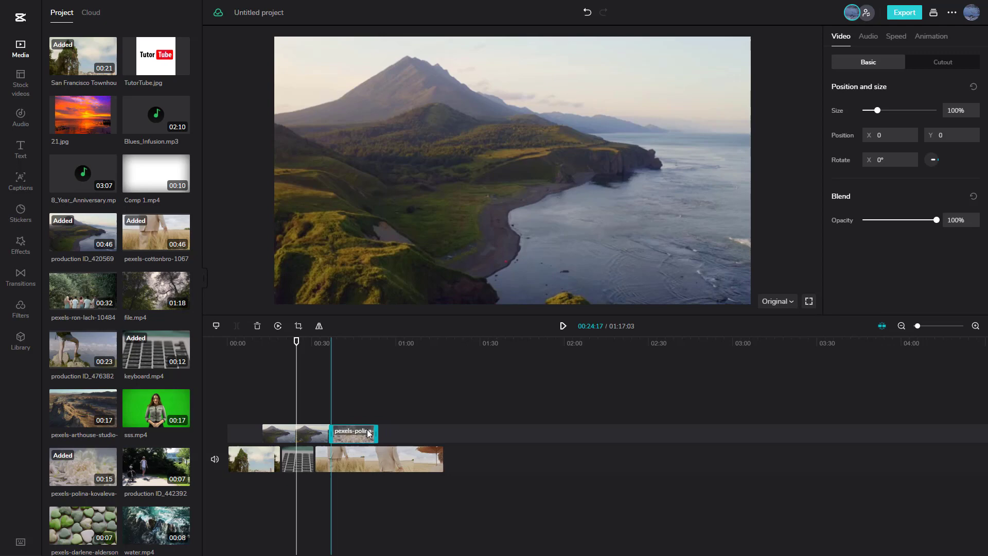